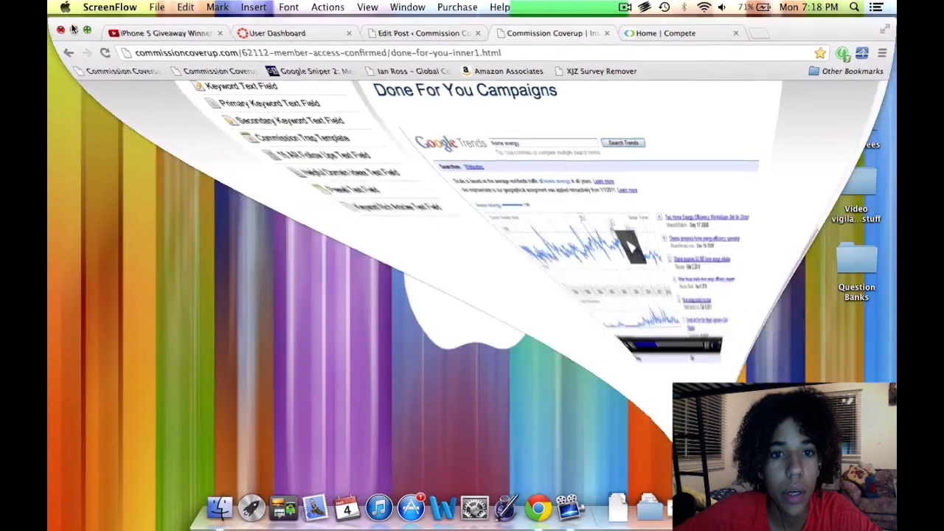
Check Time Machine's latest backup status, then dismiss the menu
click(664, 6)
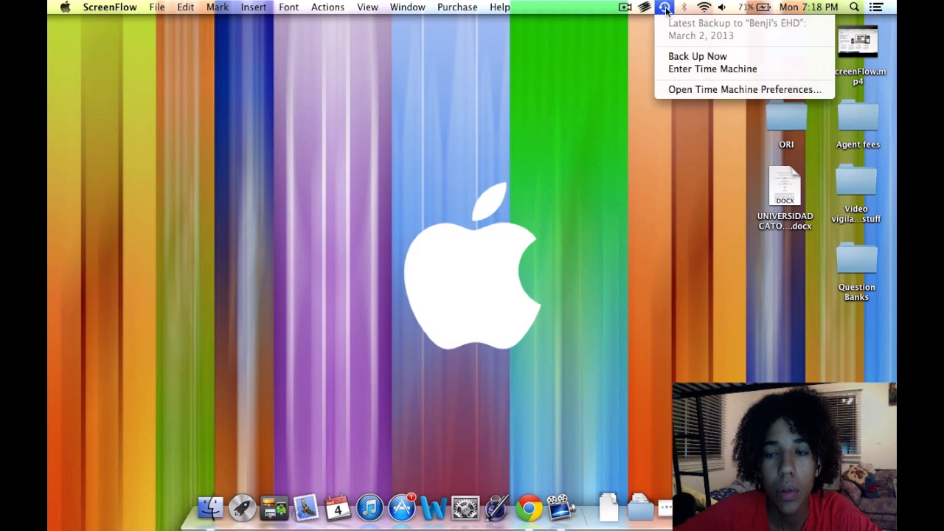
mouse_move(712, 56)
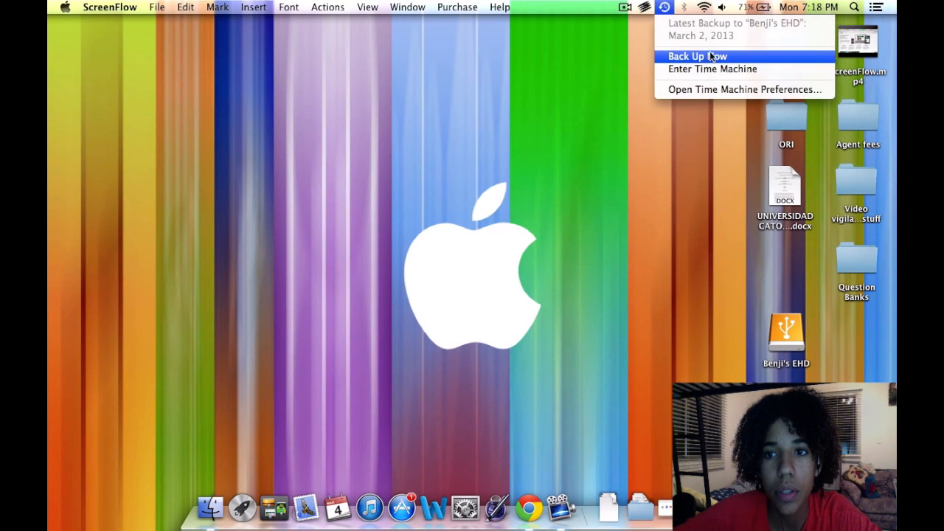
mouse_move(533, 108)
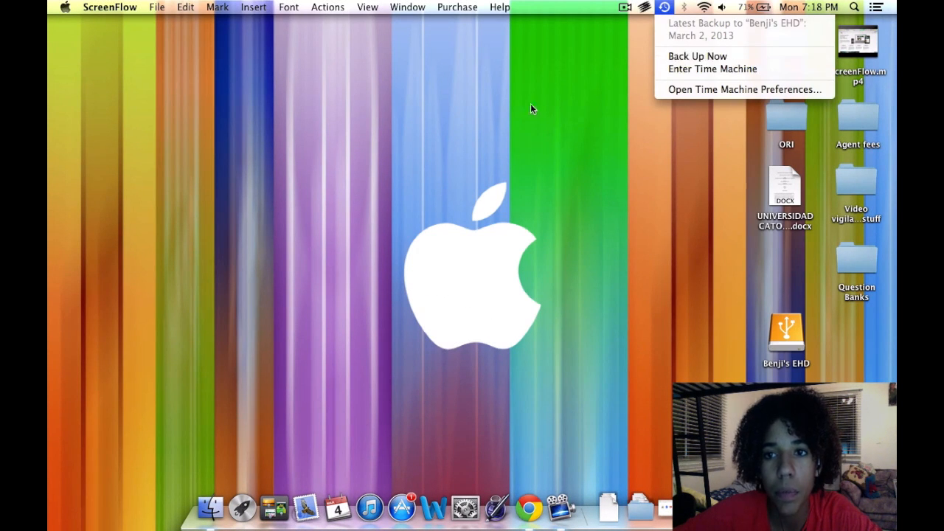
click(786, 271)
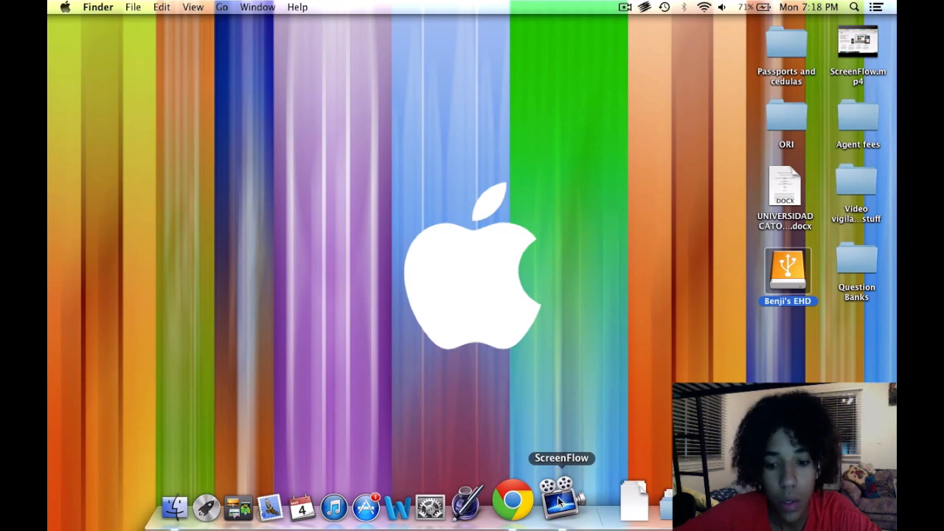
Open Launchpad and its Other folder of system utilities holding Disk Utility
click(533, 506)
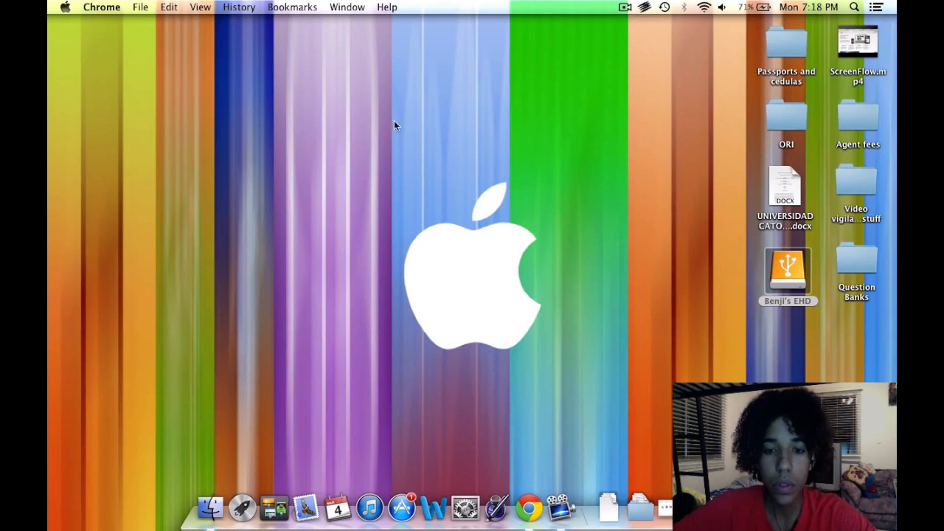
drag(394, 126, 542, 362)
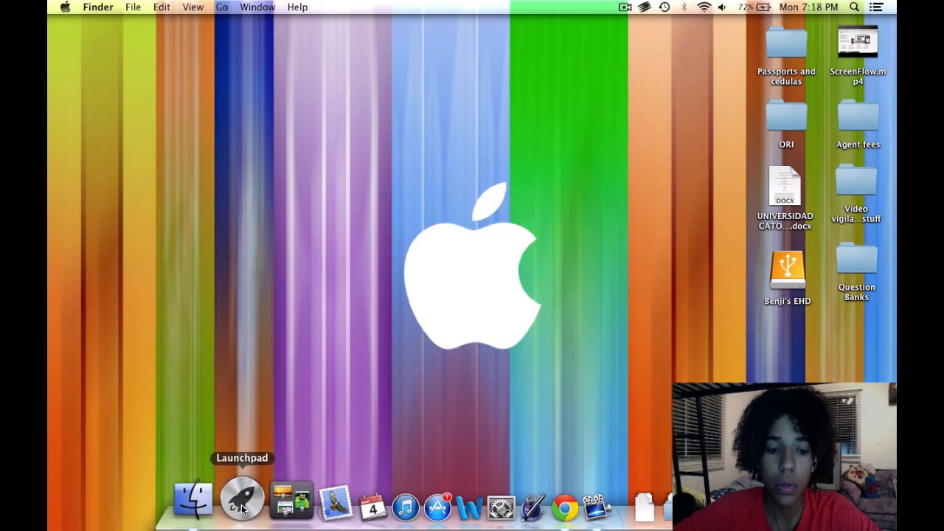
click(242, 504)
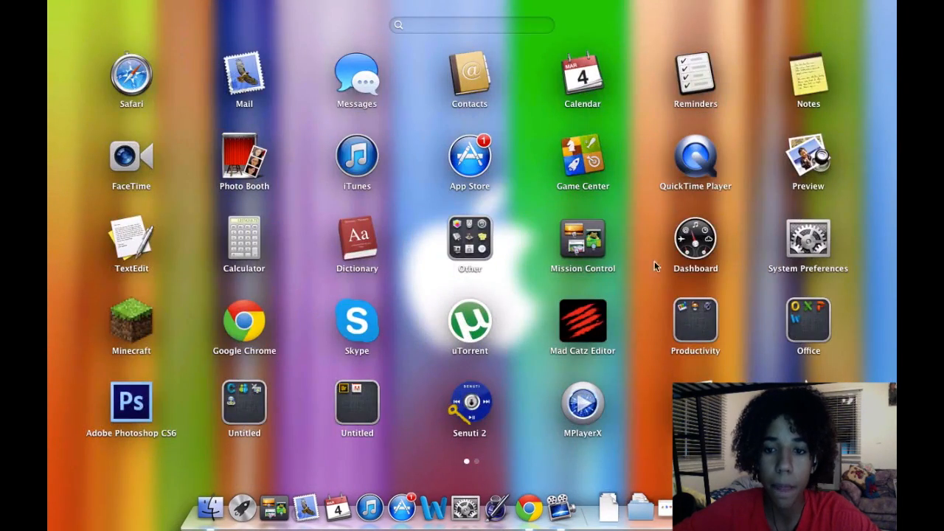
click(469, 243)
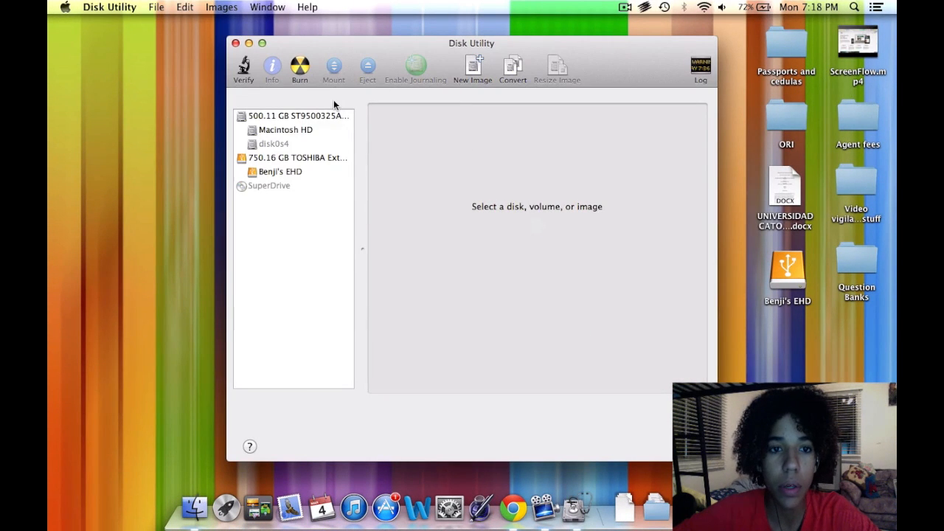
View the 500.11 GB ST9500325ASG disk's details, briefly checking Macintosh HD first
click(298, 116)
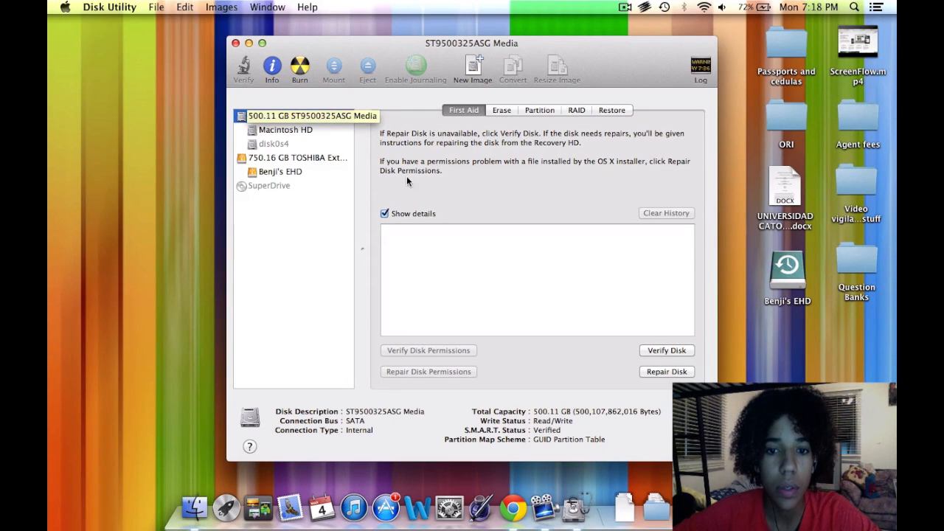
click(286, 130)
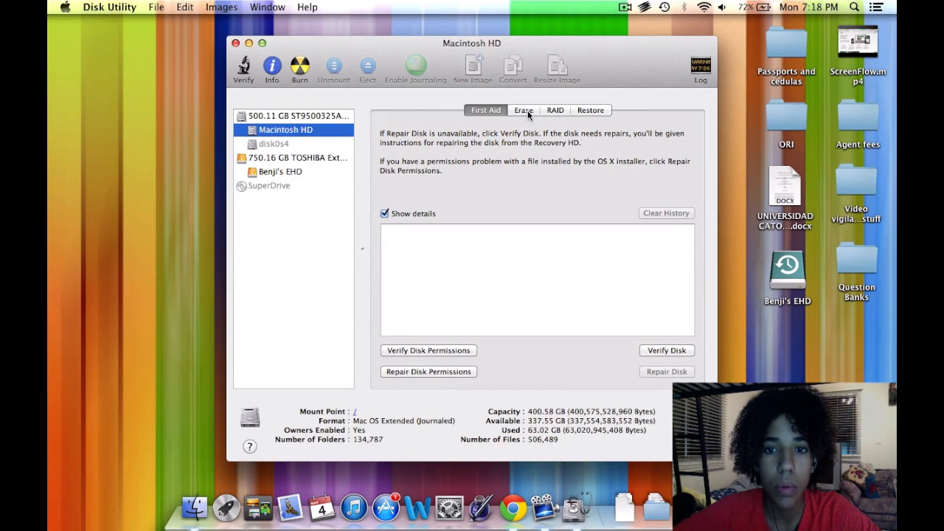
click(298, 115)
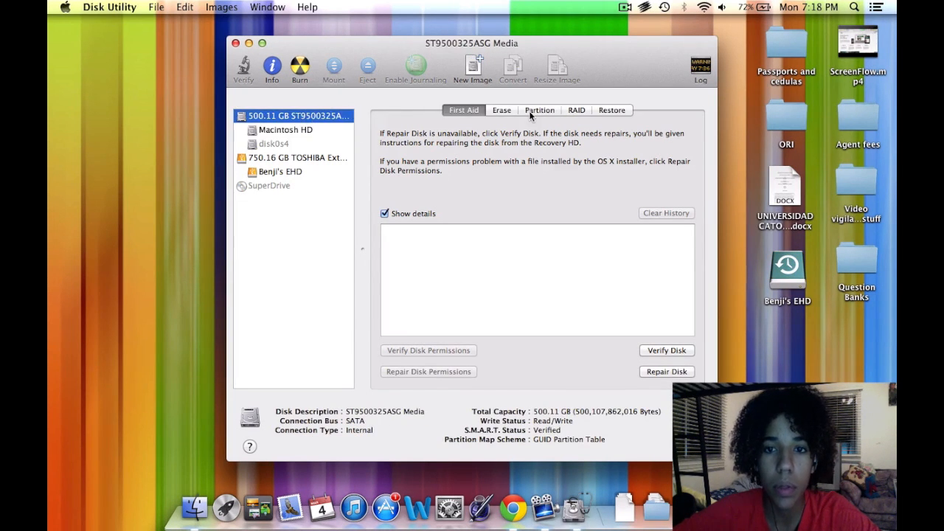
Show the internal disk's partition layout and select the 401.14 GB Macintosh HD partition
click(540, 110)
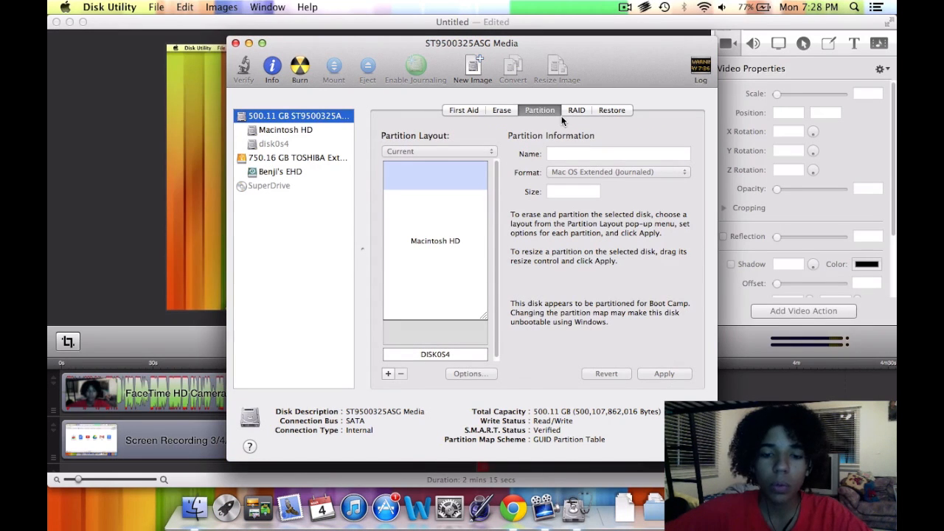
mouse_move(492, 303)
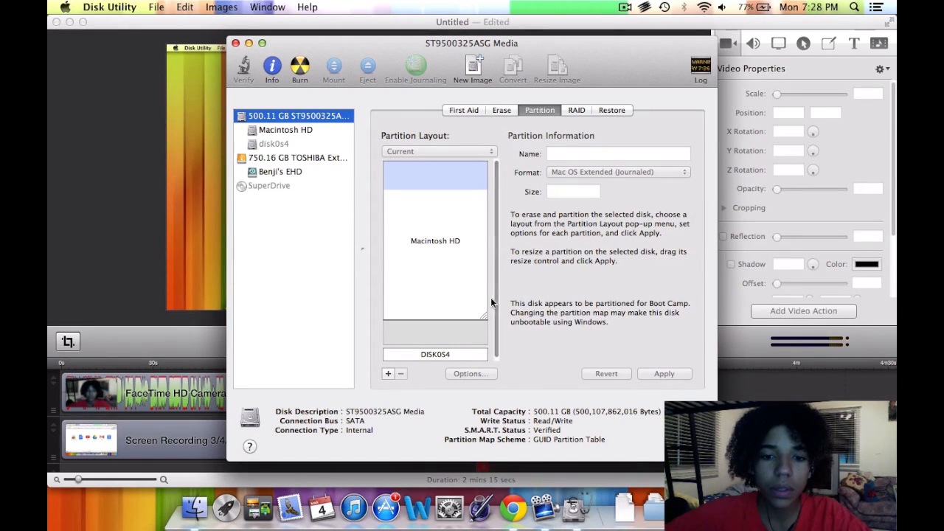
mouse_move(450, 241)
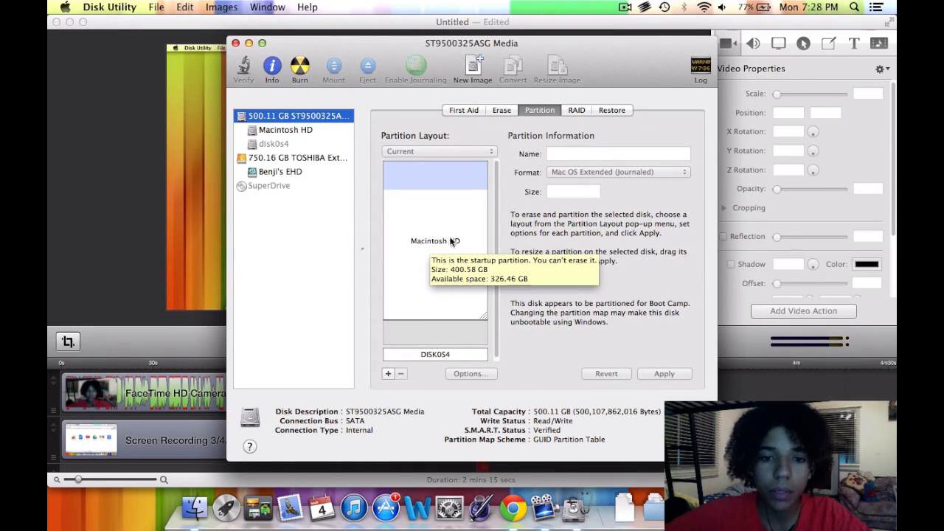
mouse_move(472, 248)
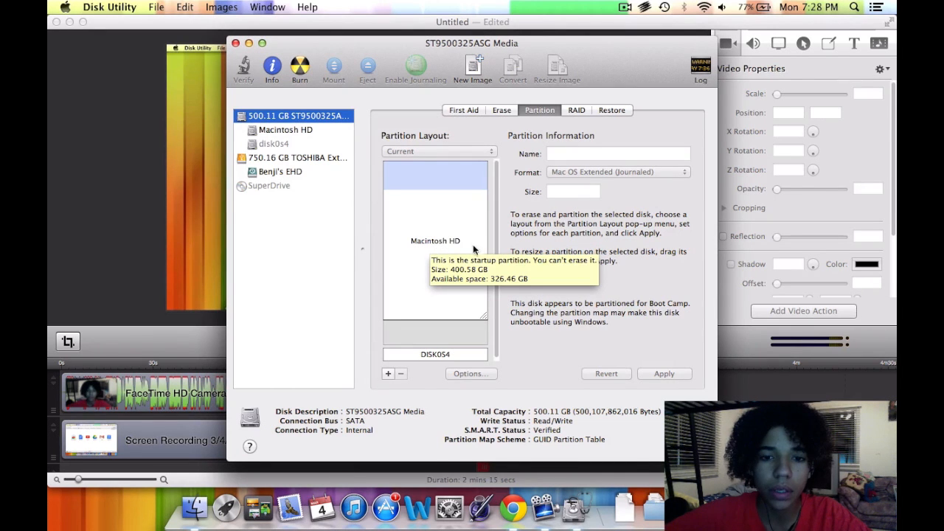
mouse_move(487, 317)
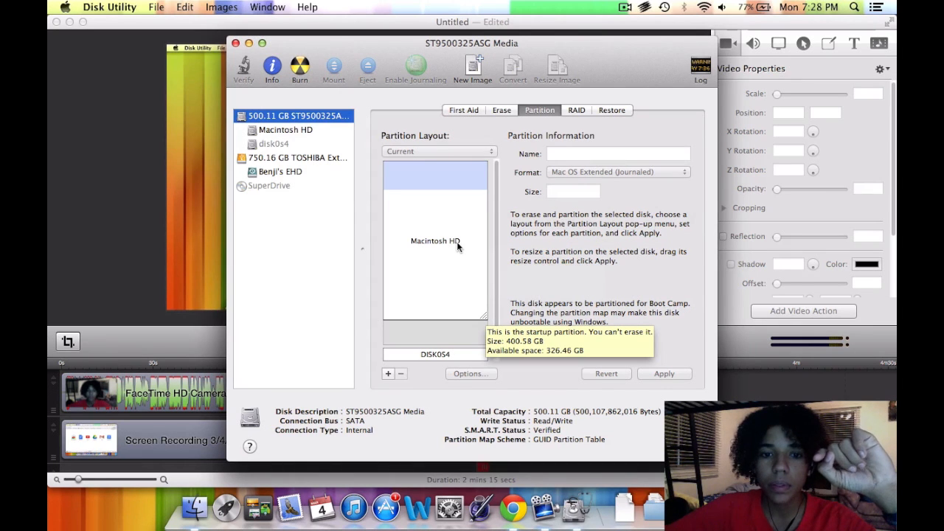
mouse_move(473, 329)
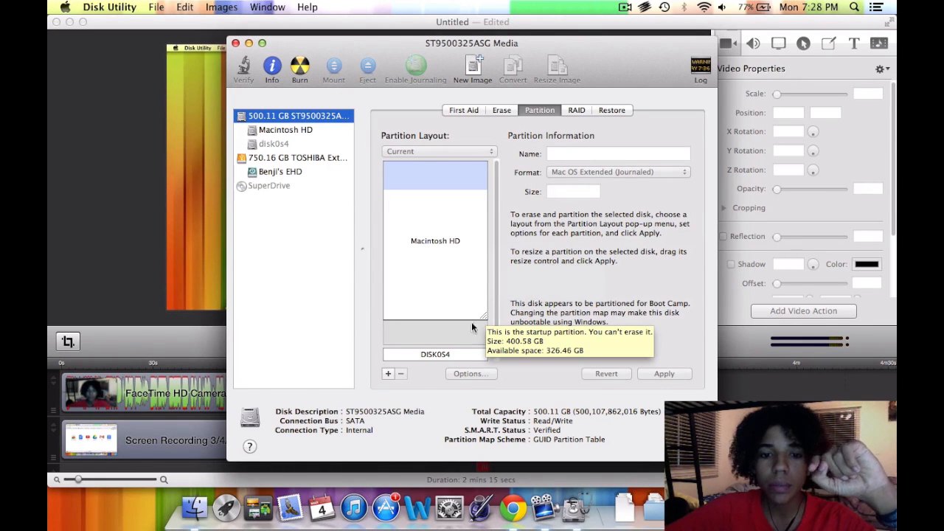
mouse_move(469, 361)
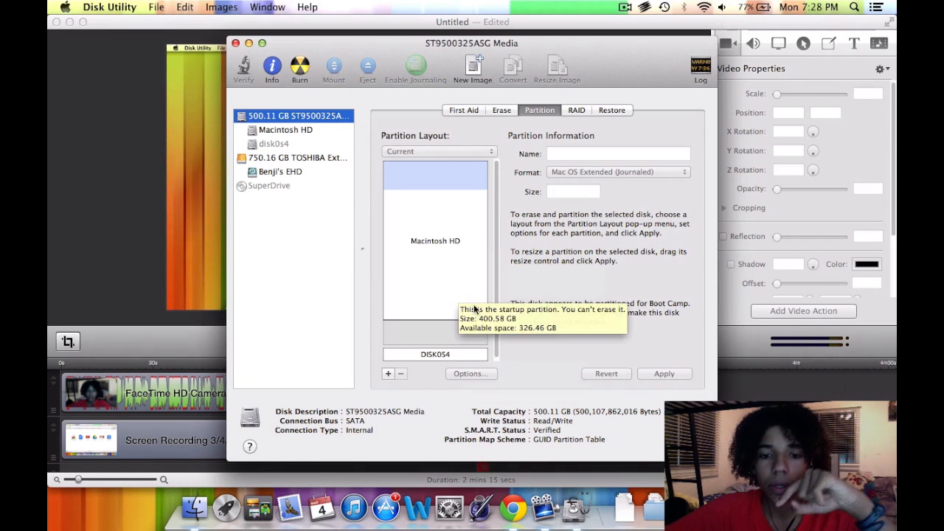
click(435, 241)
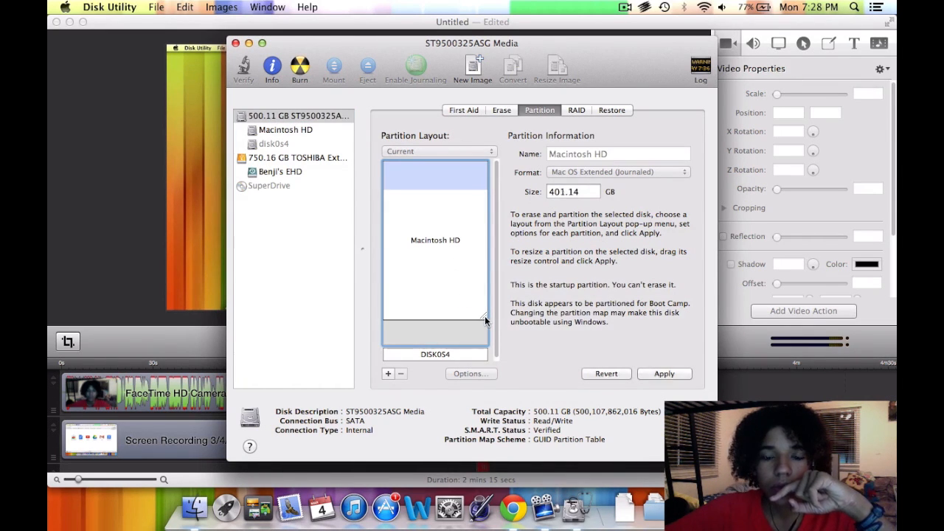
Resize Macintosh HD through several trial sizes, settling at about 259 GB
drag(486, 320, 484, 292)
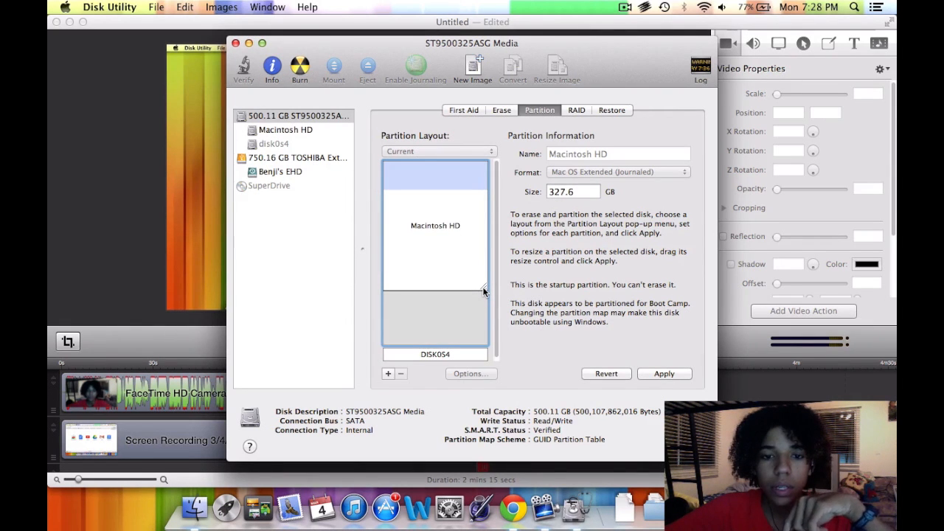
drag(486, 288, 485, 322)
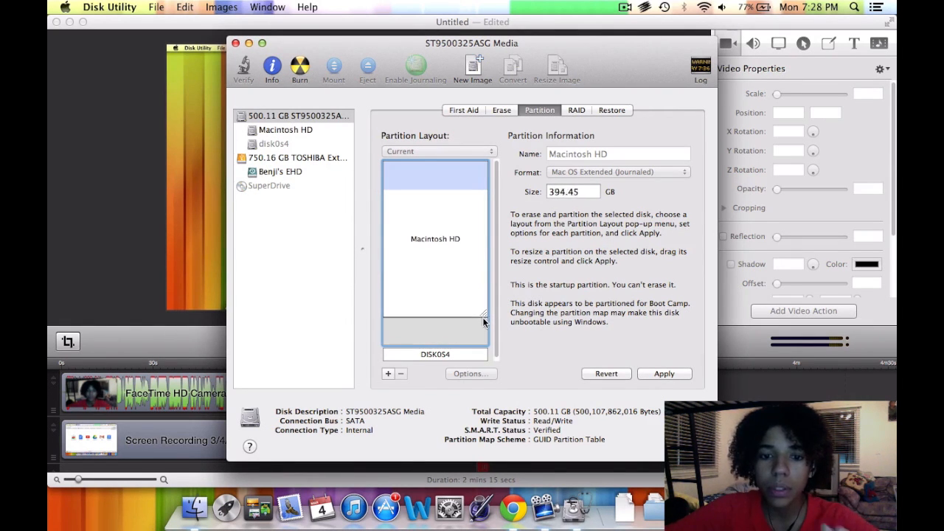
drag(485, 322, 485, 310)
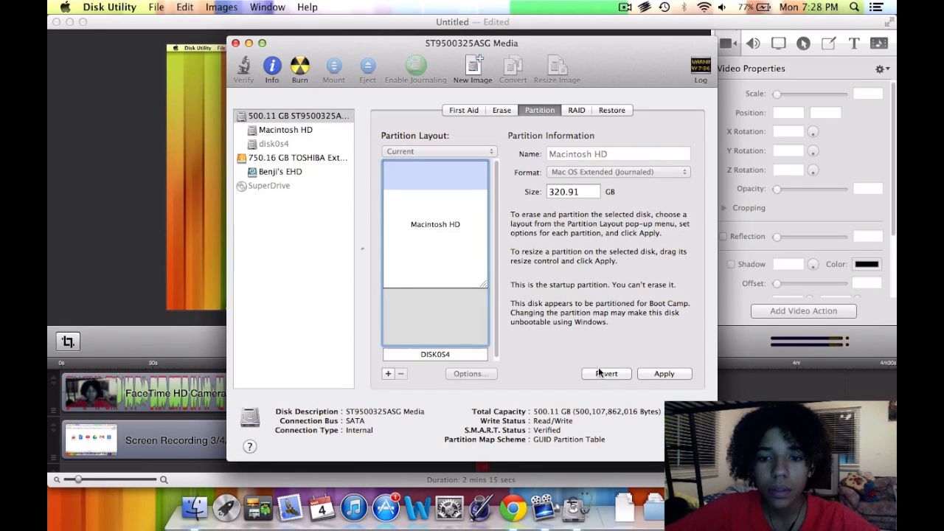
drag(478, 287, 485, 303)
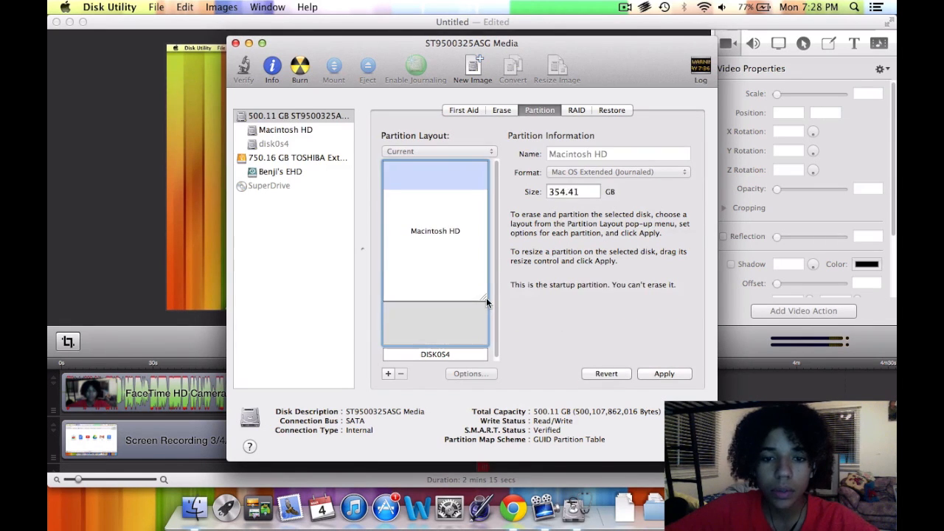
drag(485, 303, 487, 288)
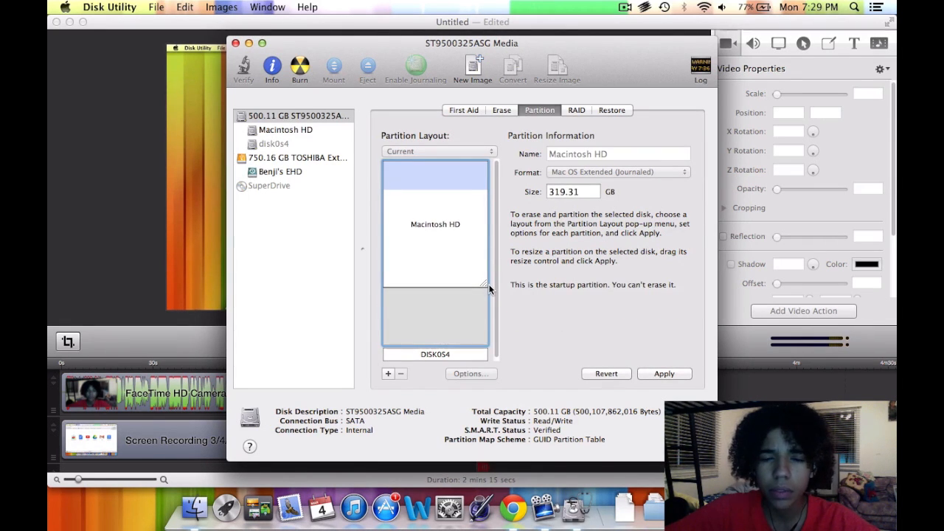
drag(487, 288, 479, 188)
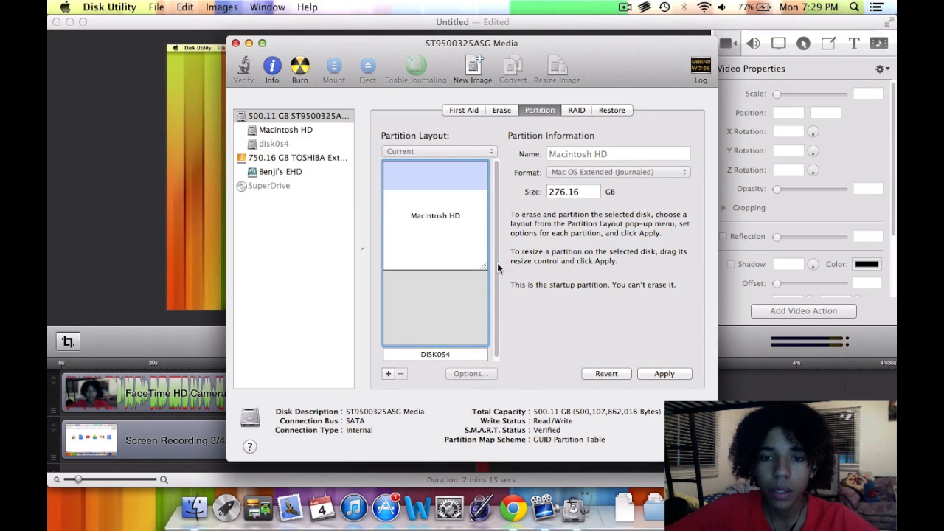
drag(478, 267, 488, 275)
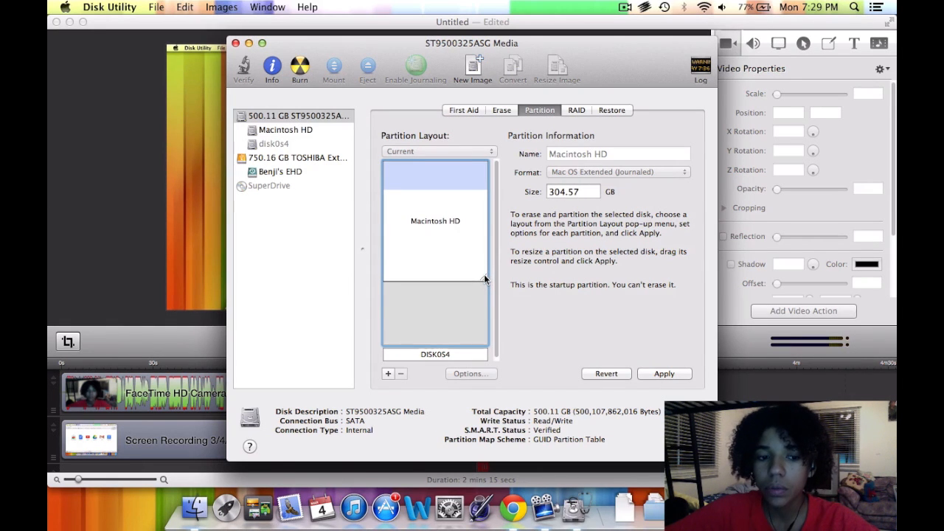
mouse_move(480, 279)
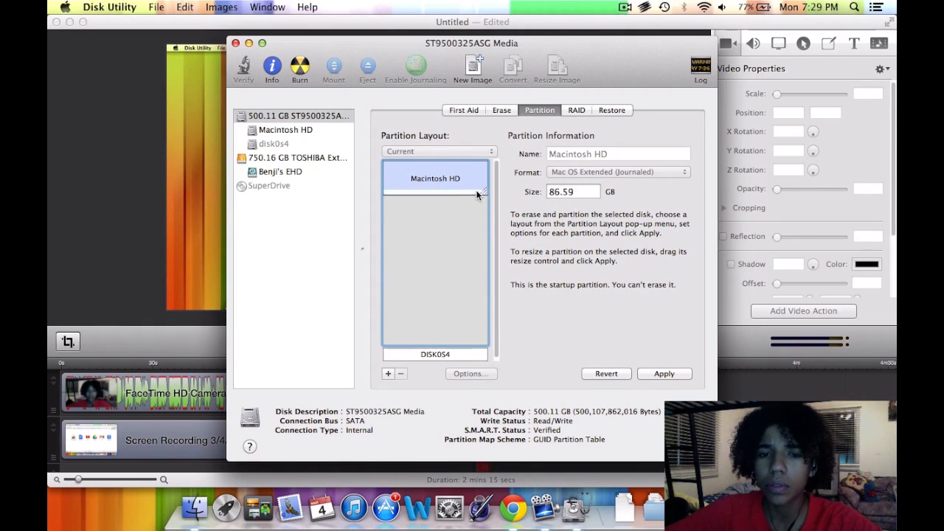
drag(478, 194, 484, 170)
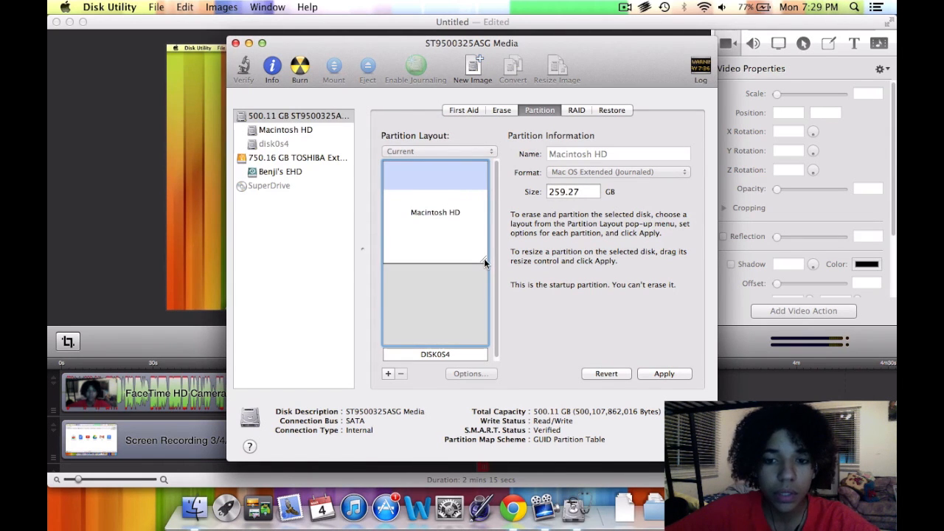
drag(486, 262, 485, 251)
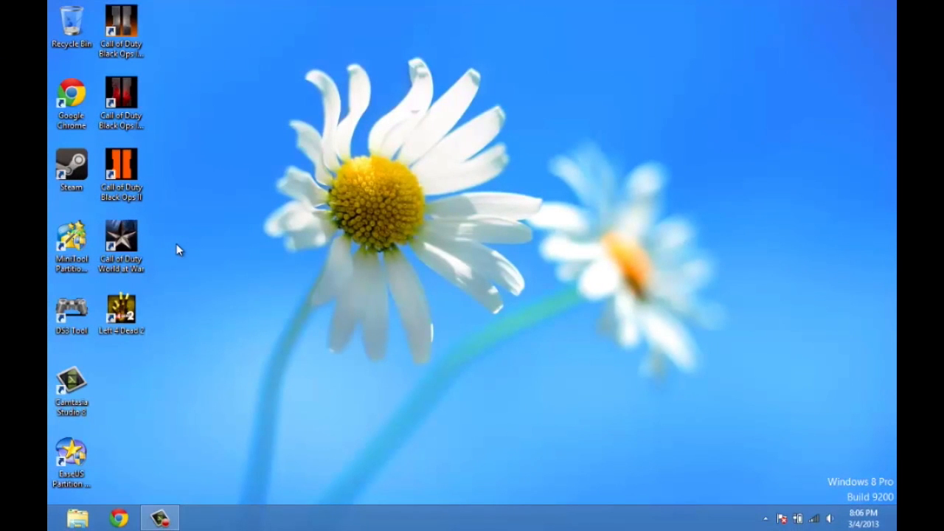
mouse_move(272, 71)
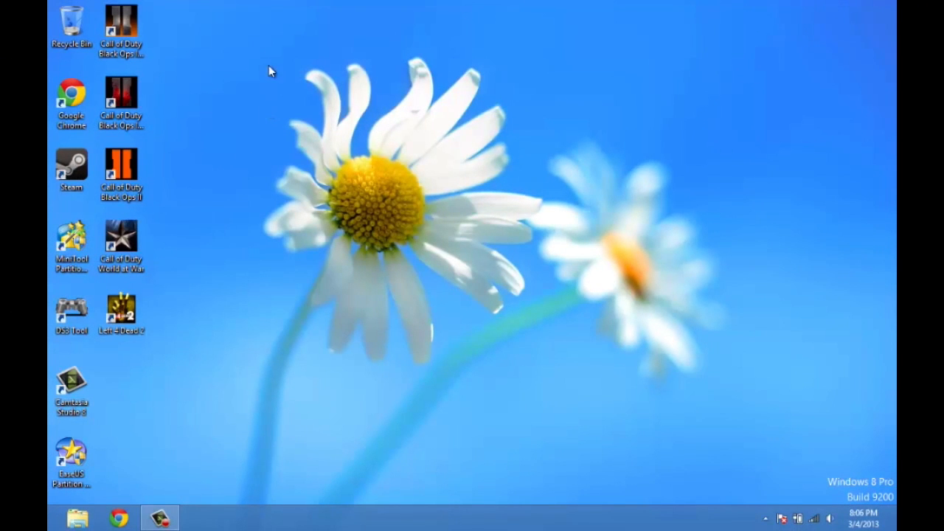
mouse_move(264, 52)
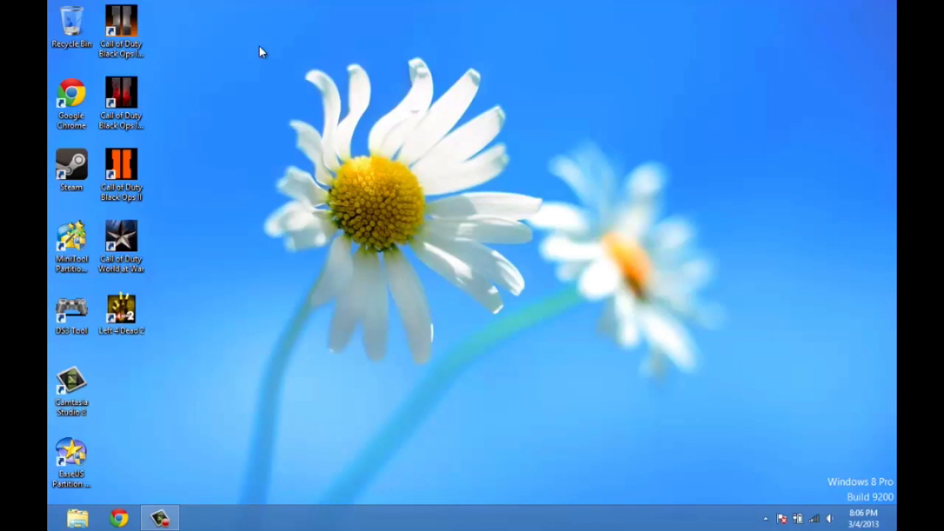
mouse_move(258, 54)
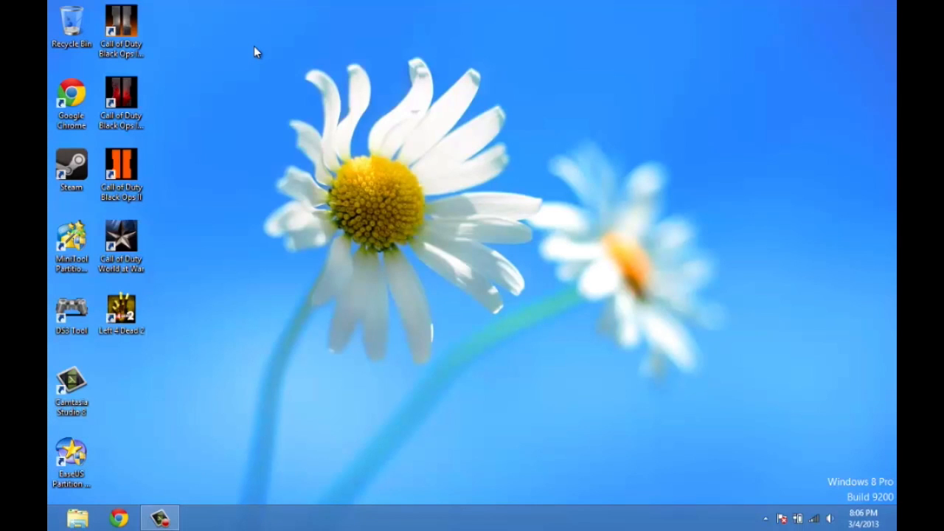
drag(255, 48, 568, 335)
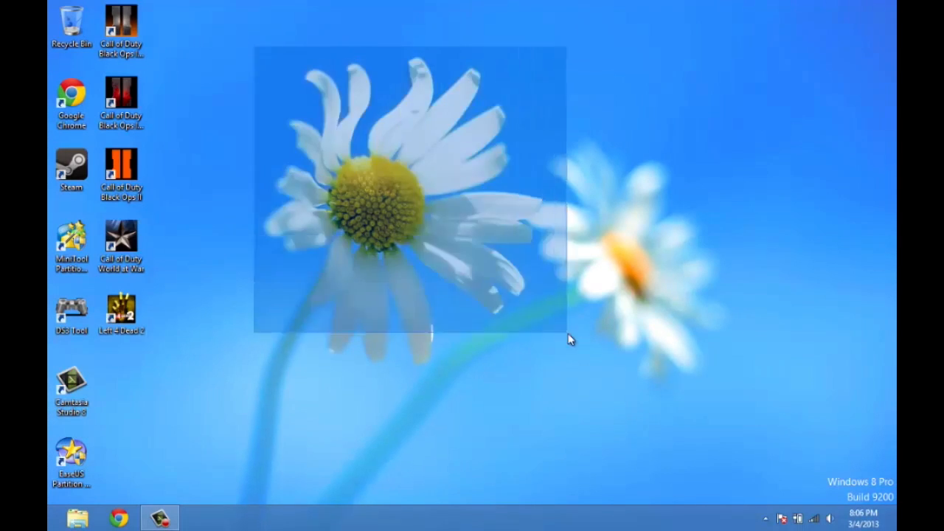
mouse_move(67, 450)
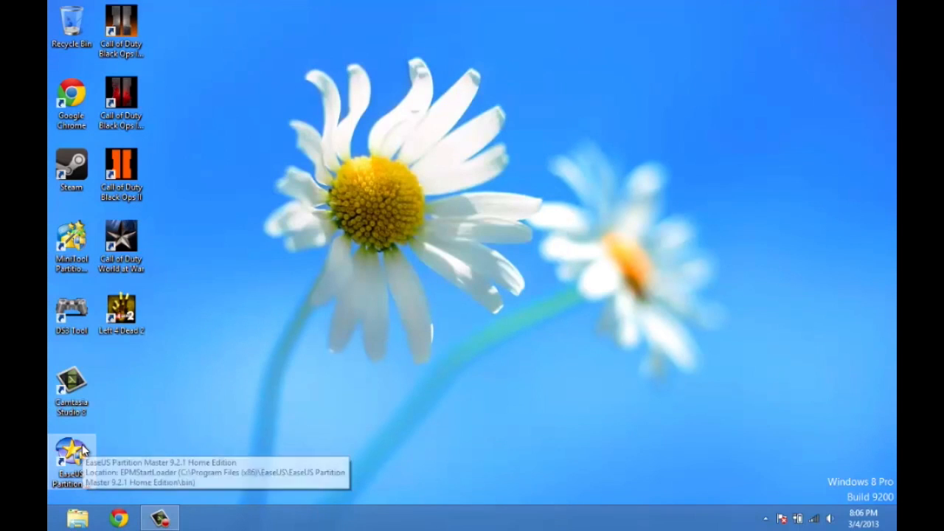
mouse_move(71, 240)
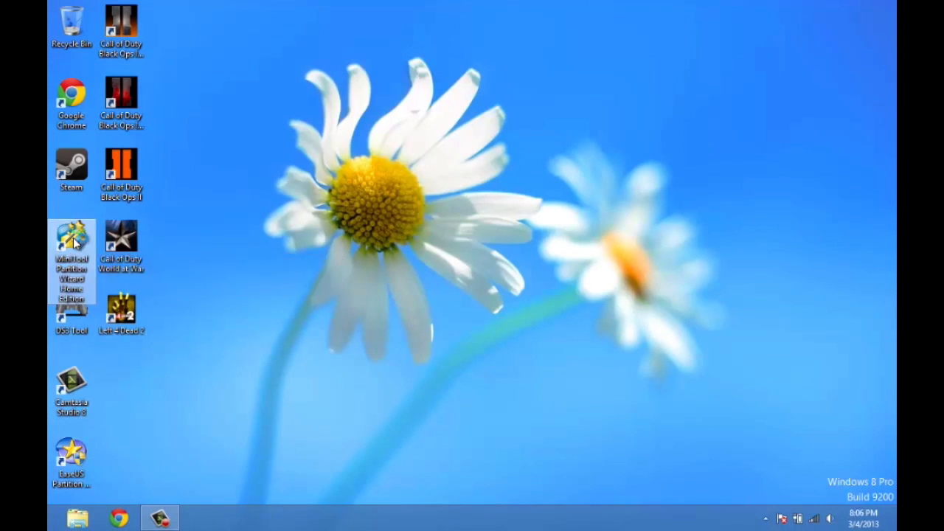
Launch MiniTool Partition Wizard and find its CNET Download.com page in Chrome
double_click(70, 243)
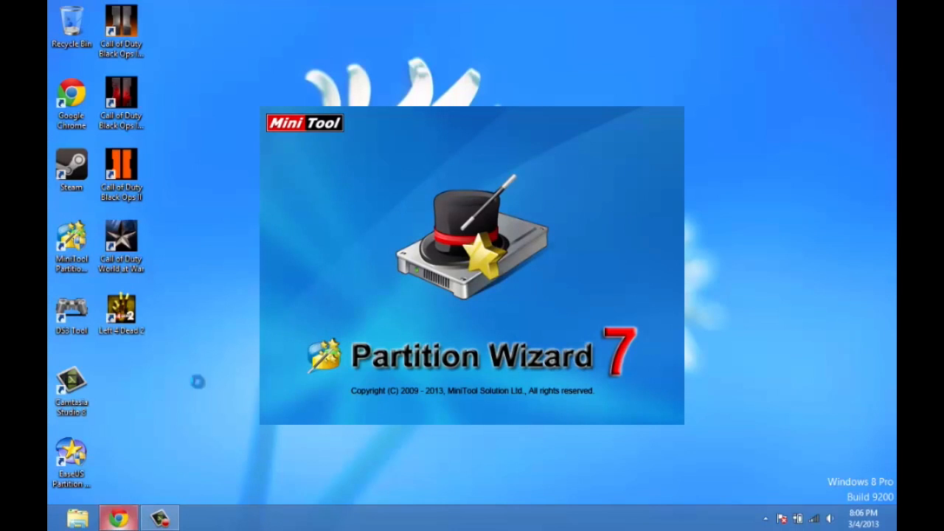
click(118, 516)
text(mini)
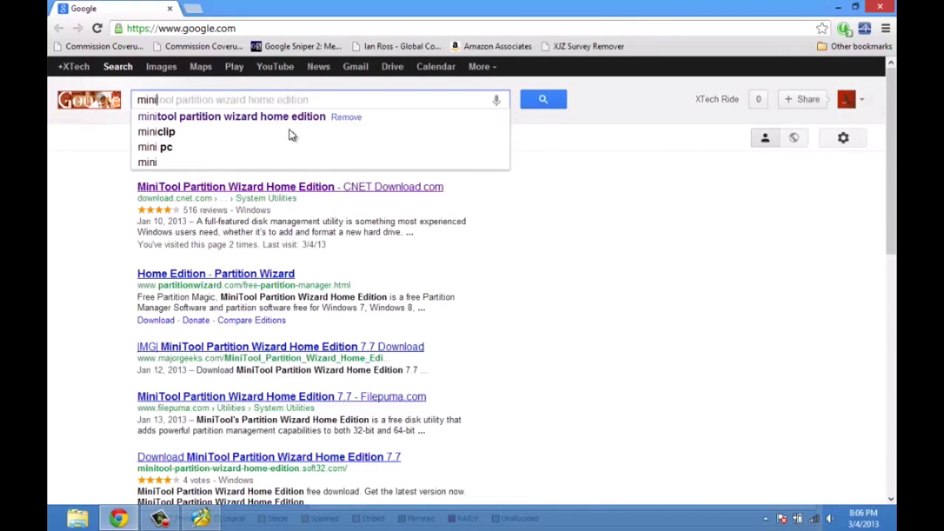
click(228, 117)
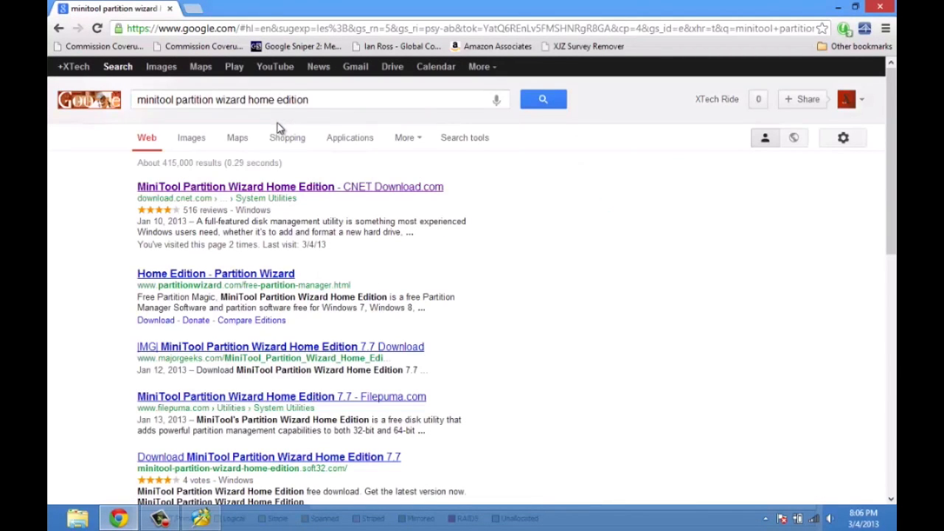
mouse_move(262, 190)
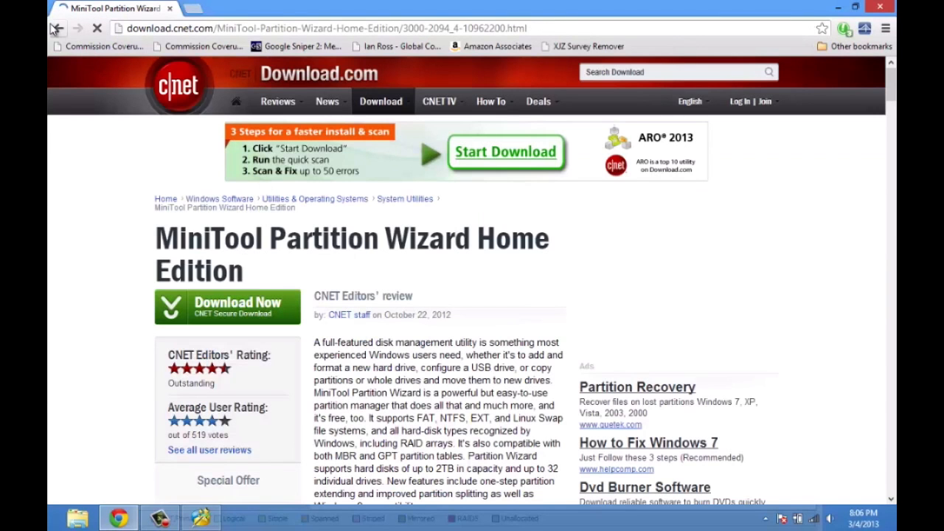
click(58, 28)
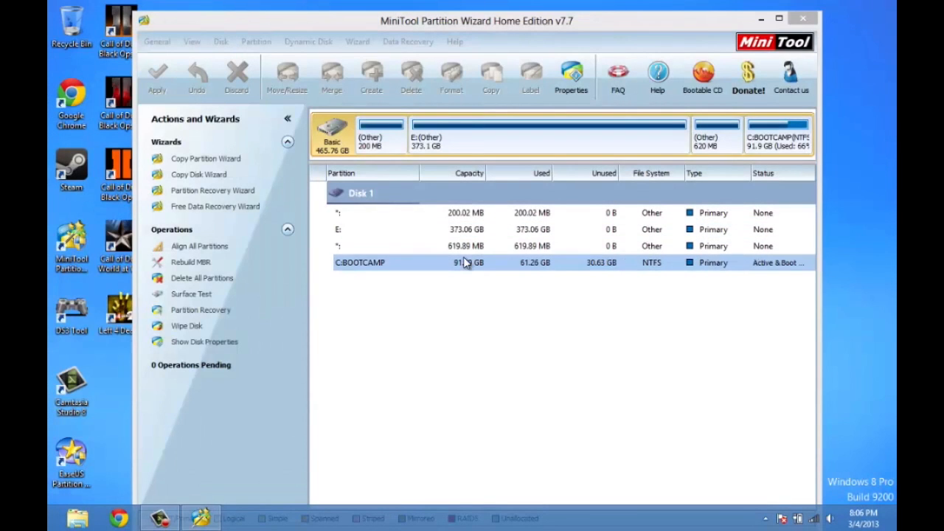
click(465, 213)
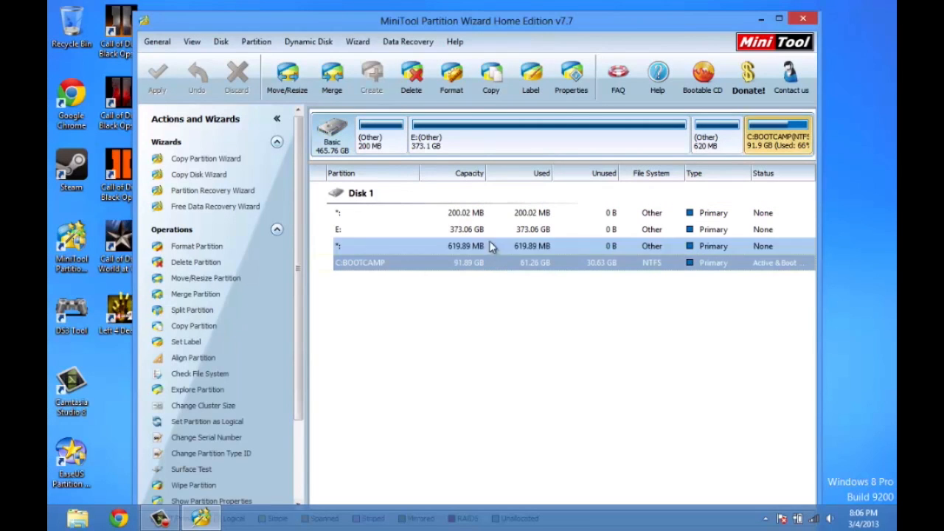
click(443, 229)
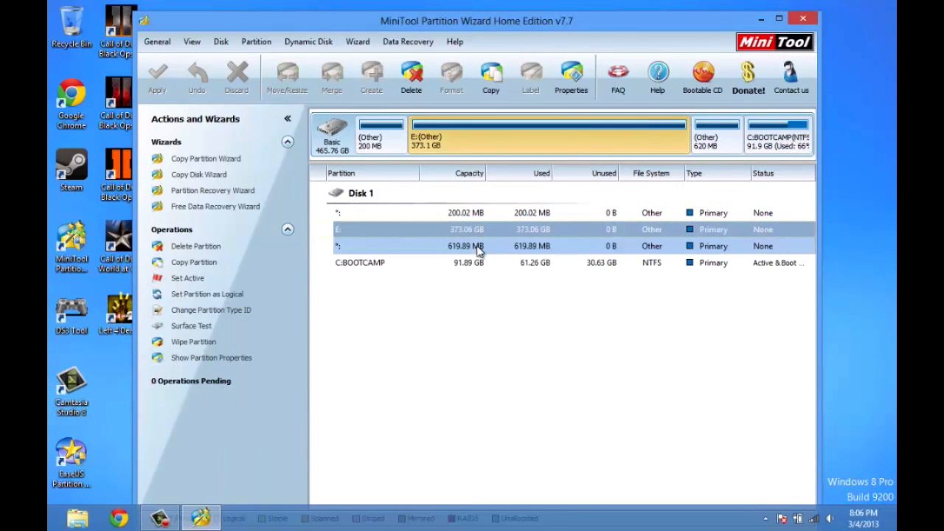
Open the C:BOOTCAMP partition's context menu twice, showing Extend is unavailable
right_click(361, 262)
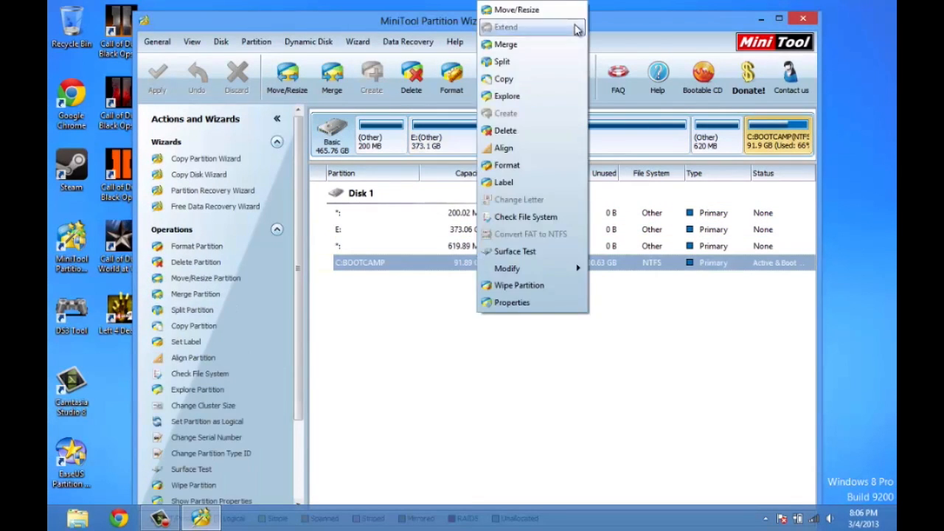
mouse_move(516, 10)
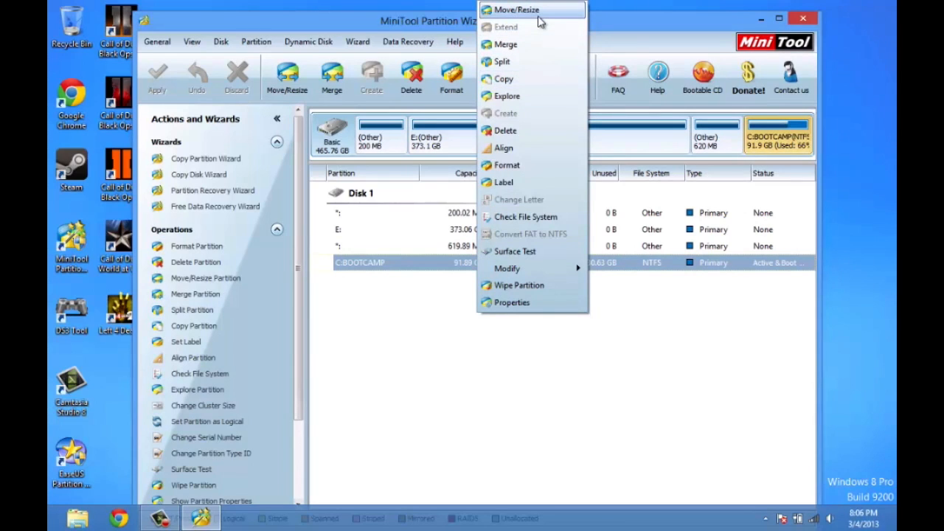
mouse_move(520, 27)
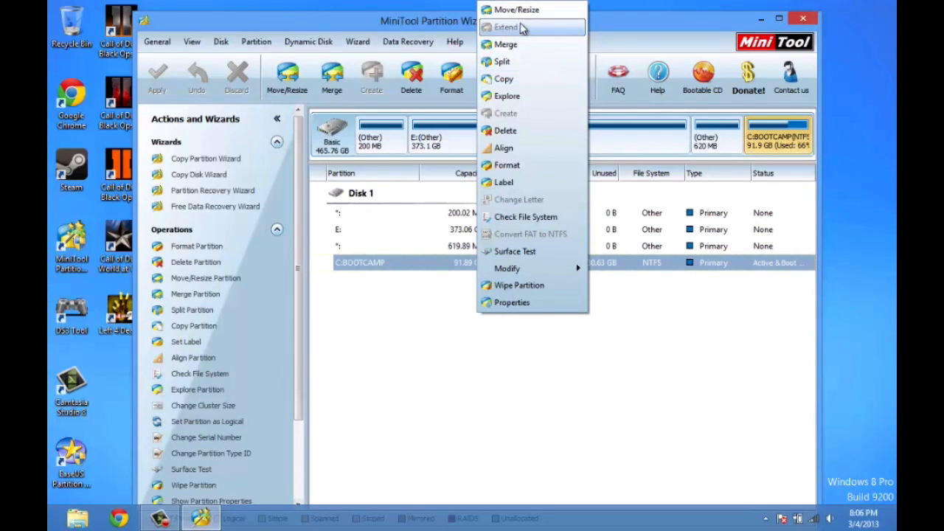
mouse_move(537, 27)
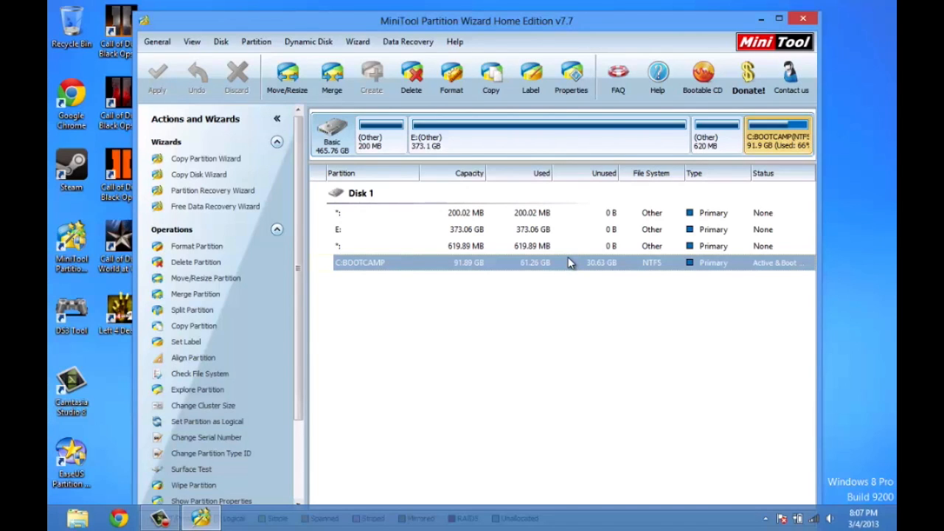
right_click(568, 263)
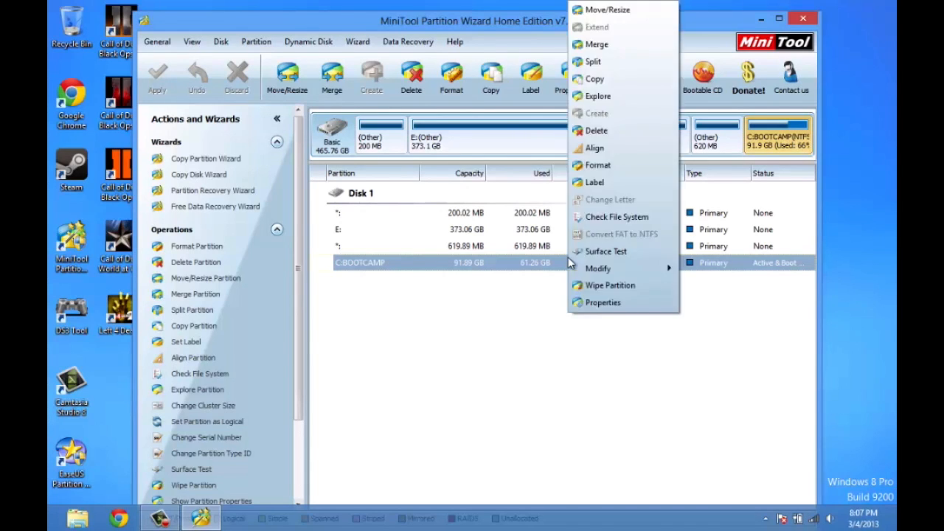
mouse_move(465, 307)
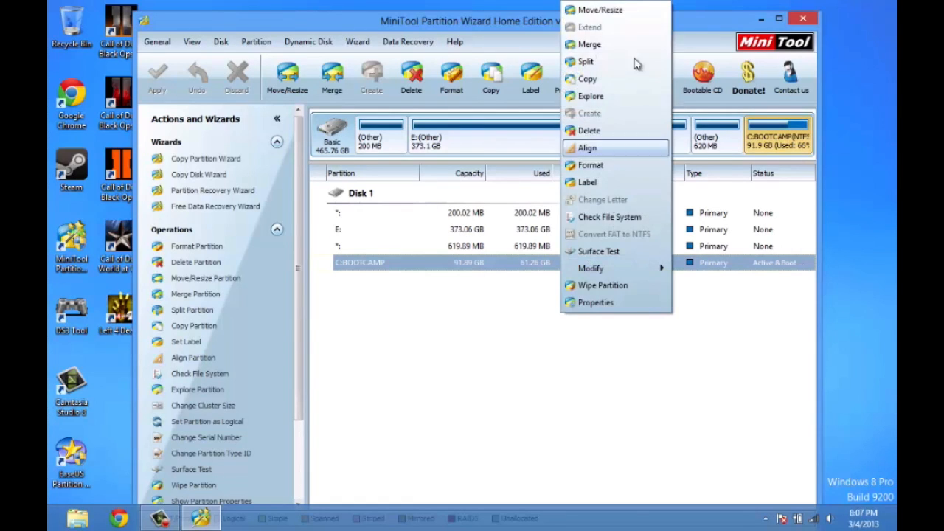
mouse_move(616, 28)
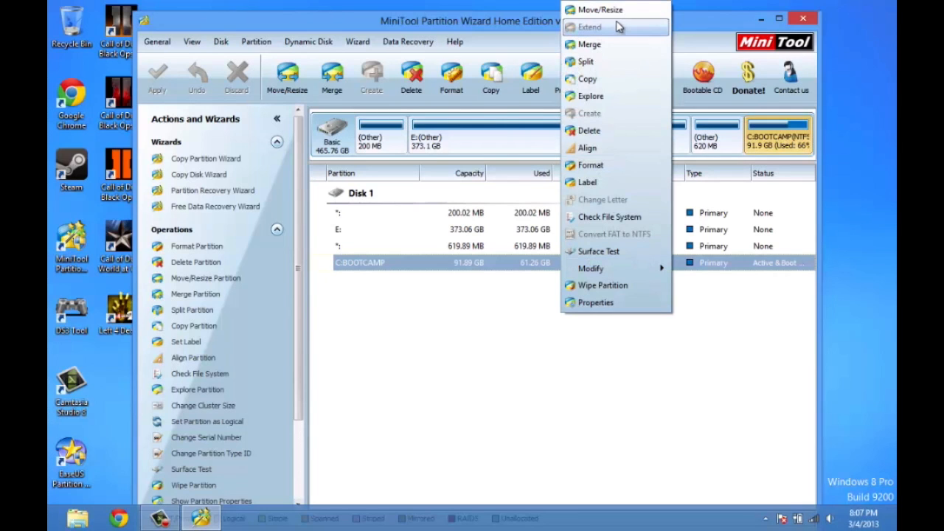
click(599, 10)
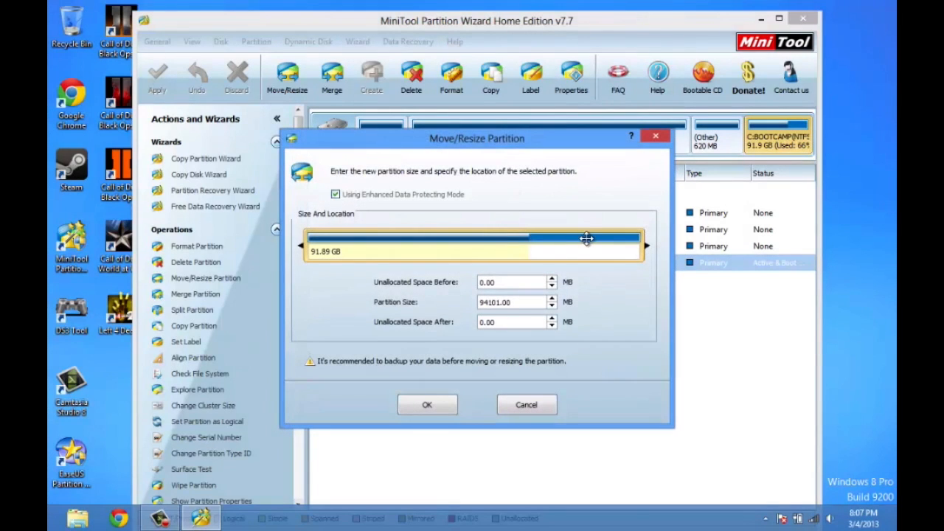
mouse_move(552, 286)
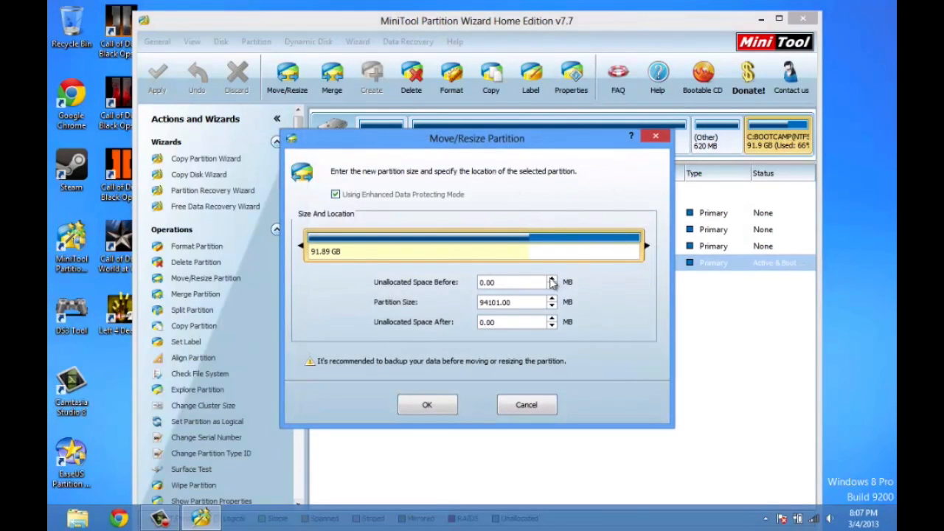
click(526, 404)
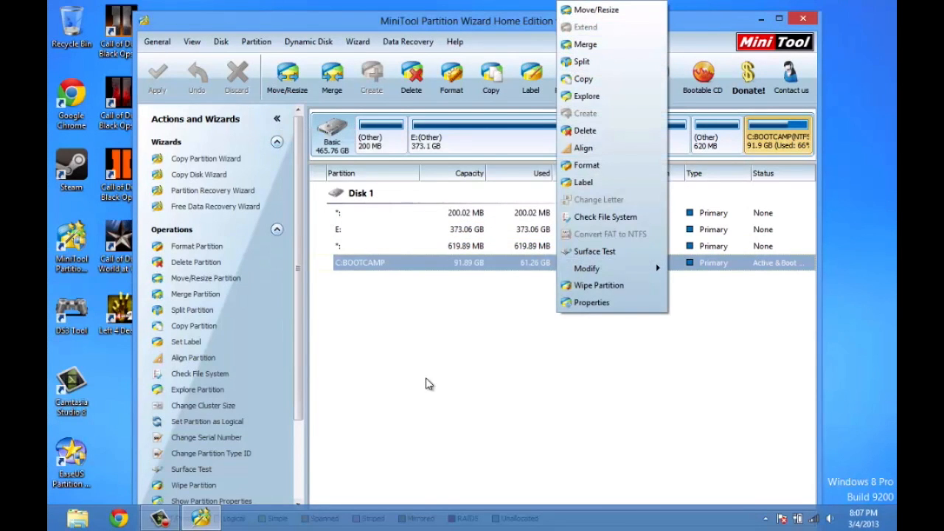
Dismiss the context menu, leaving C:BOOTCAMP unchanged at 91.89 GB NTFS
click(430, 383)
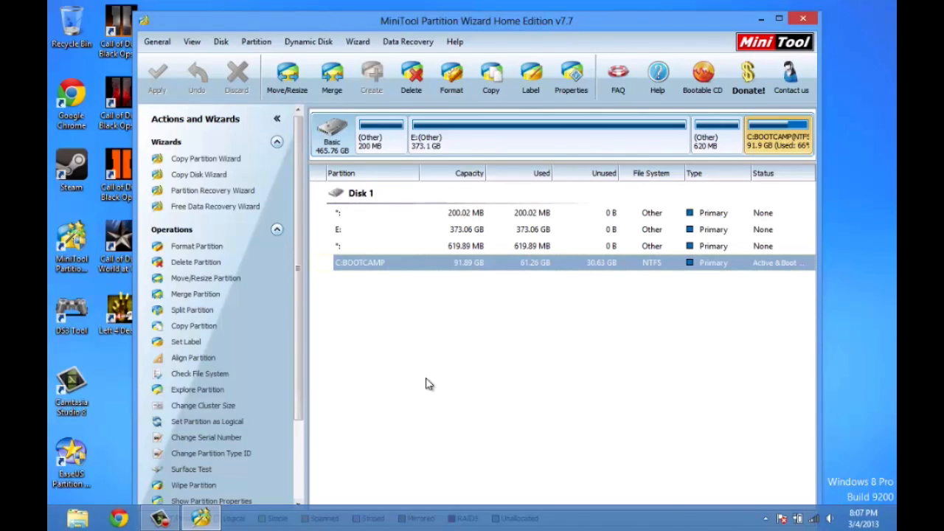
mouse_move(803, 20)
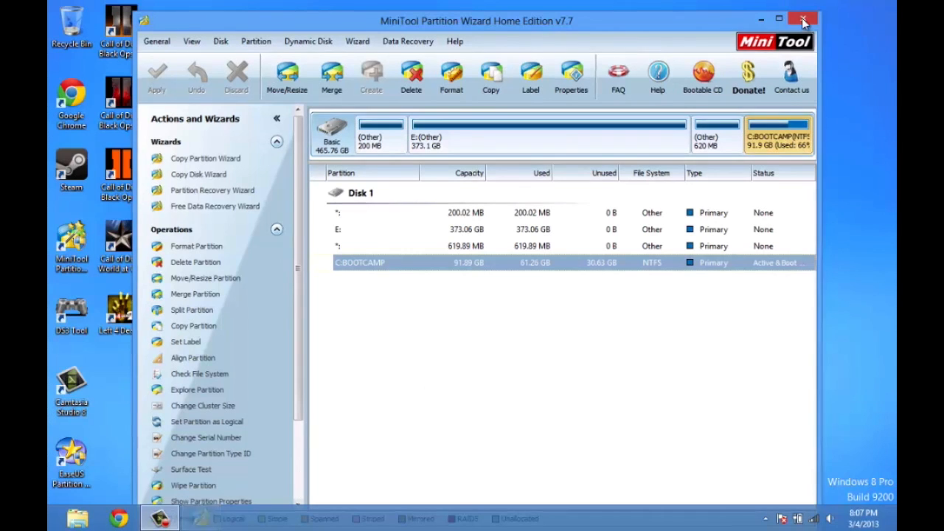
Close MiniTool Partition Wizard and drag selection boxes across the Windows 8 desktop
click(801, 19)
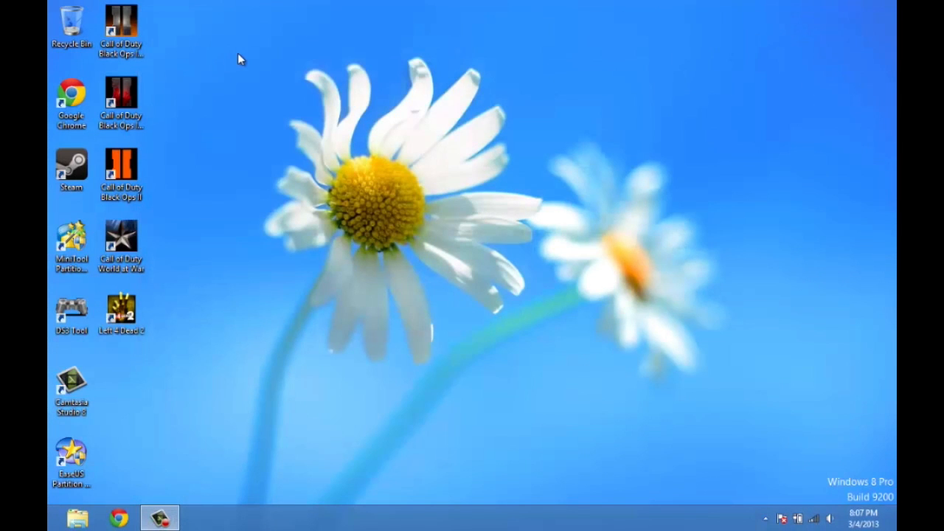
mouse_move(256, 56)
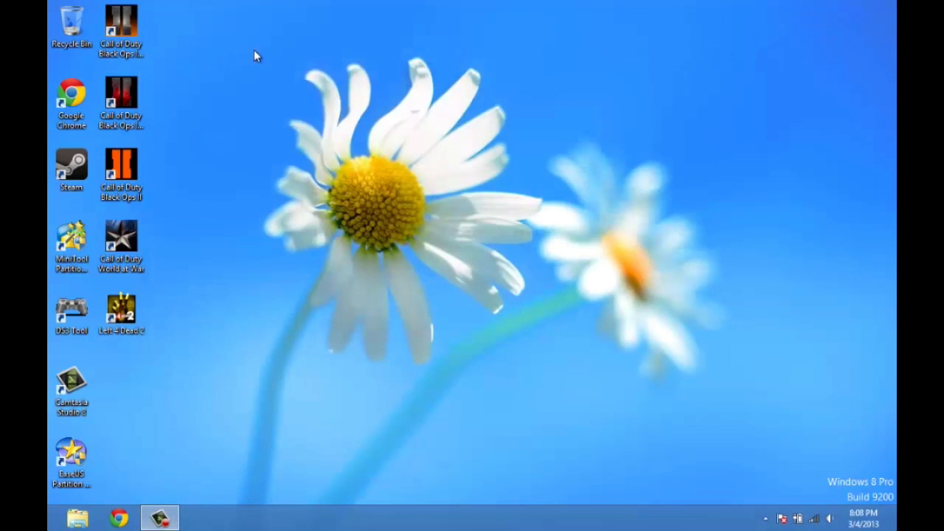
drag(256, 54, 553, 351)
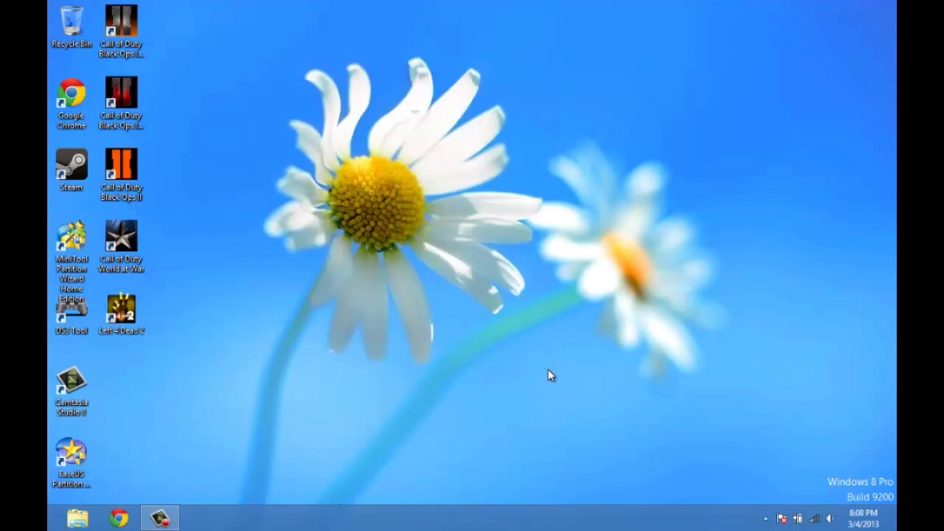
drag(549, 374, 264, 59)
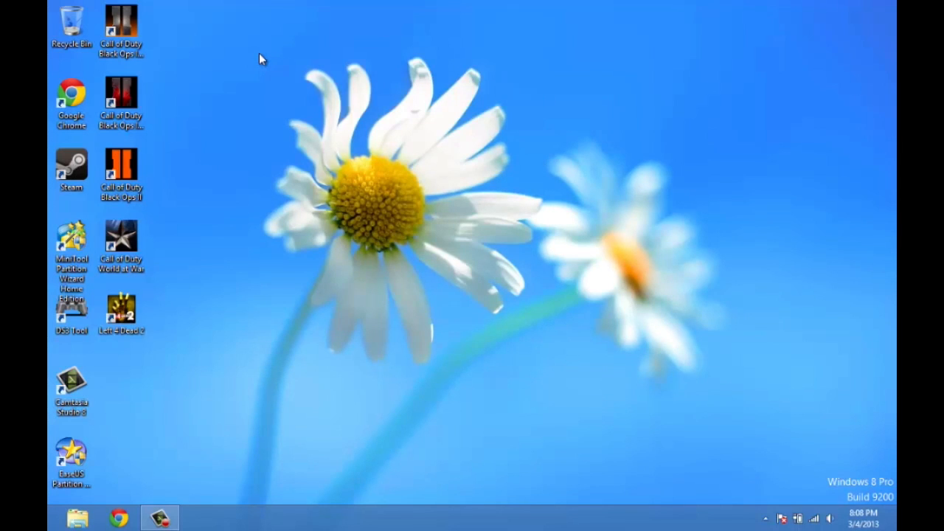
drag(258, 56, 520, 321)
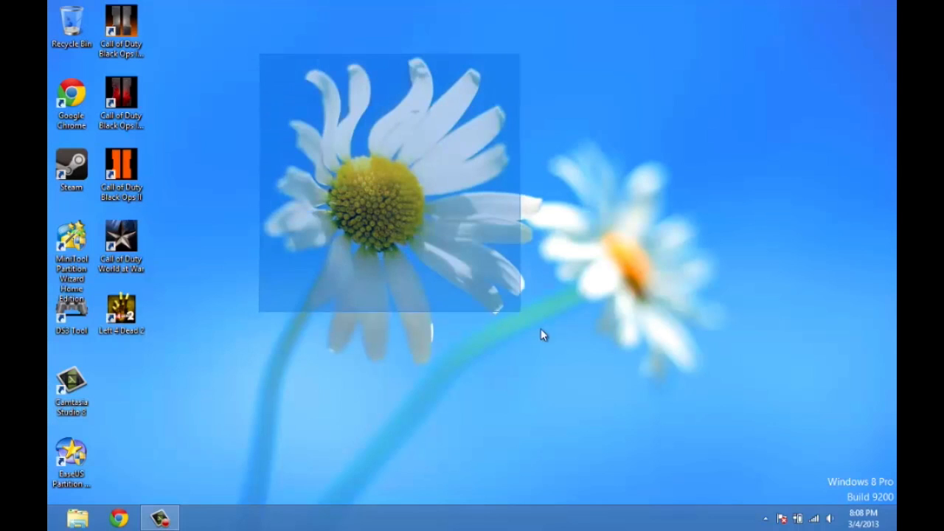